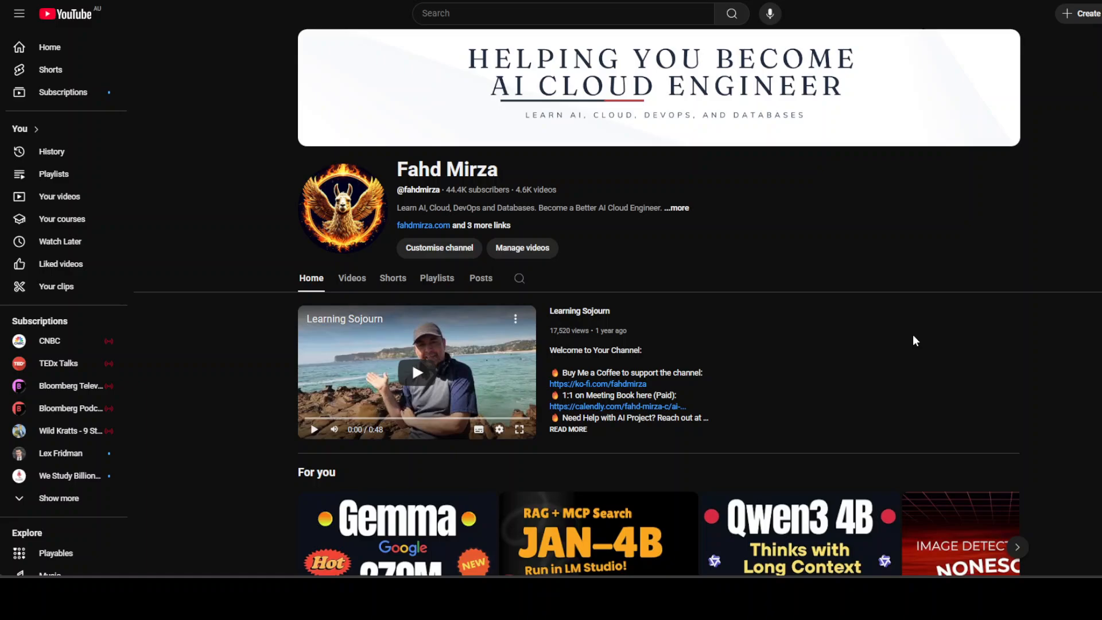
mouse_move(813, 288)
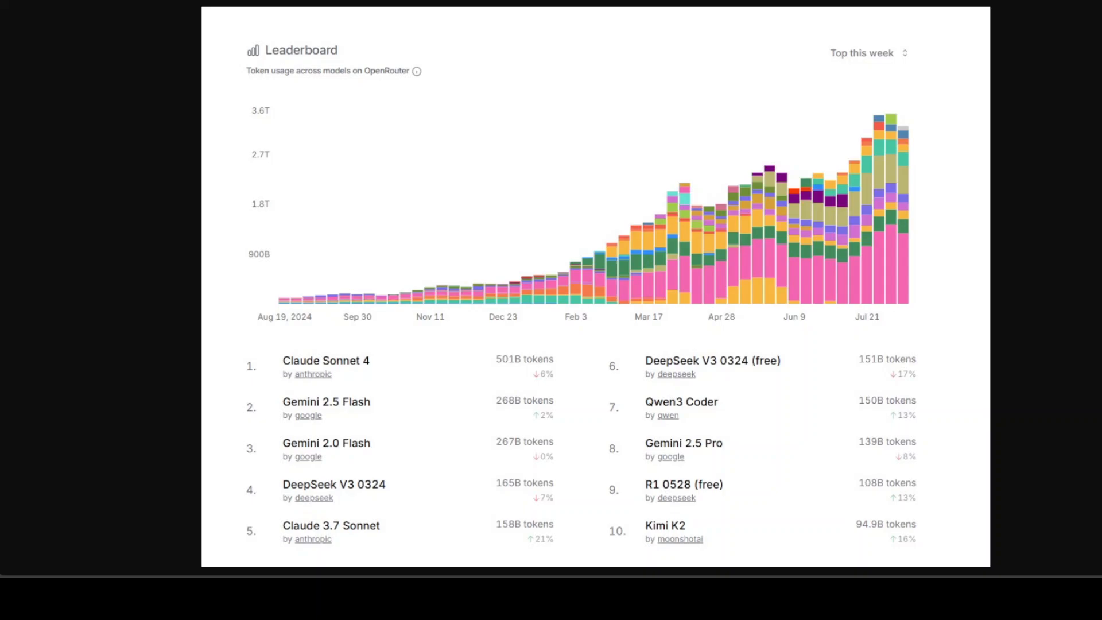
mouse_move(511, 201)
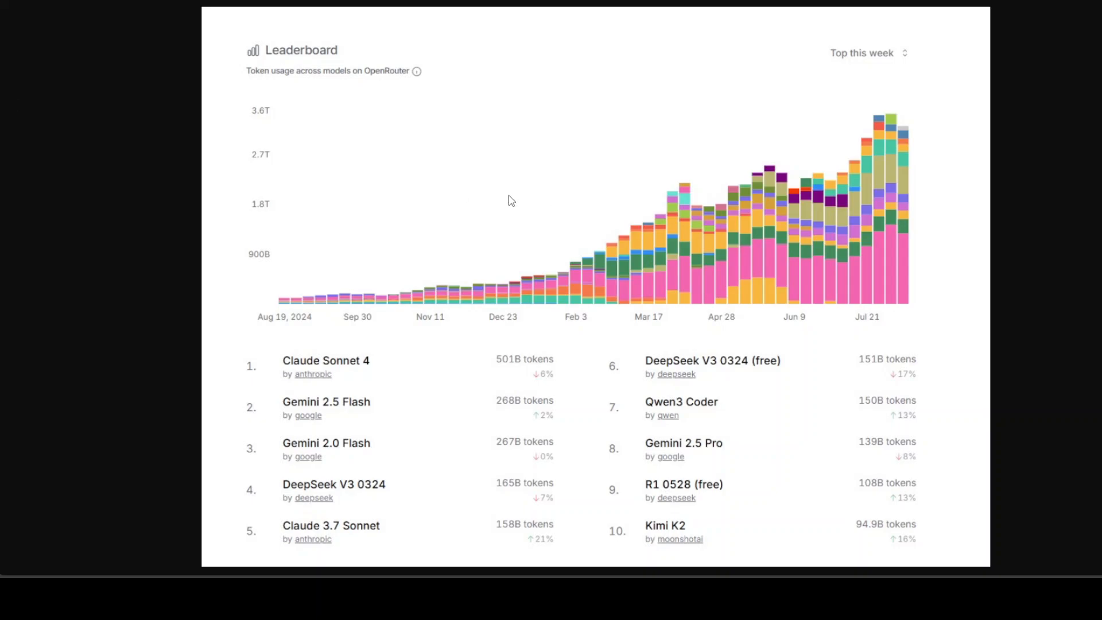
mouse_move(1072, 269)
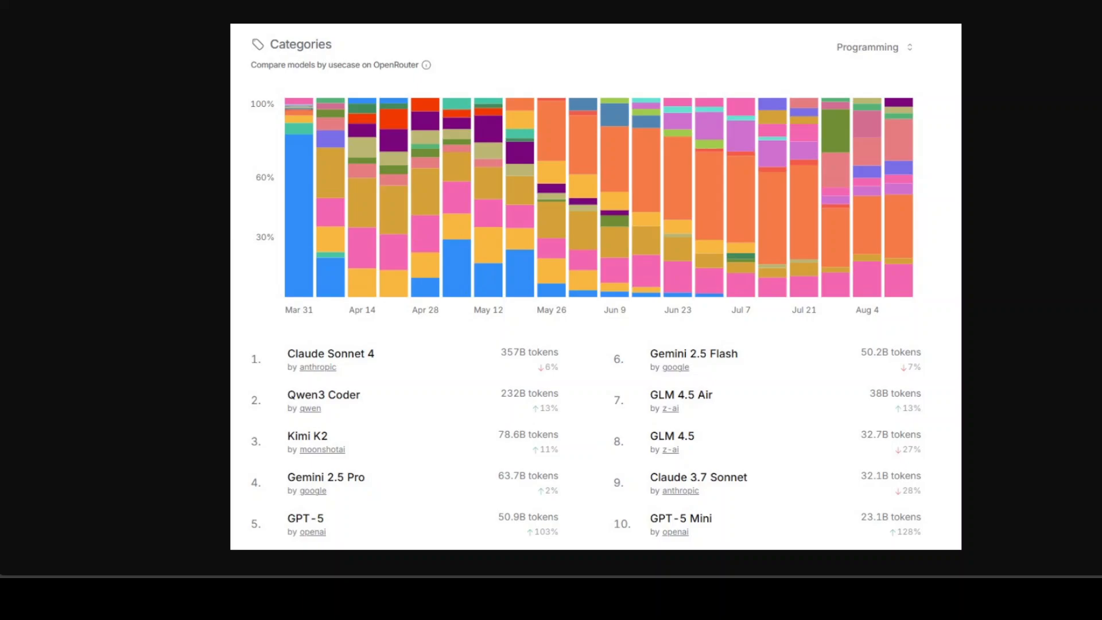
mouse_move(728, 427)
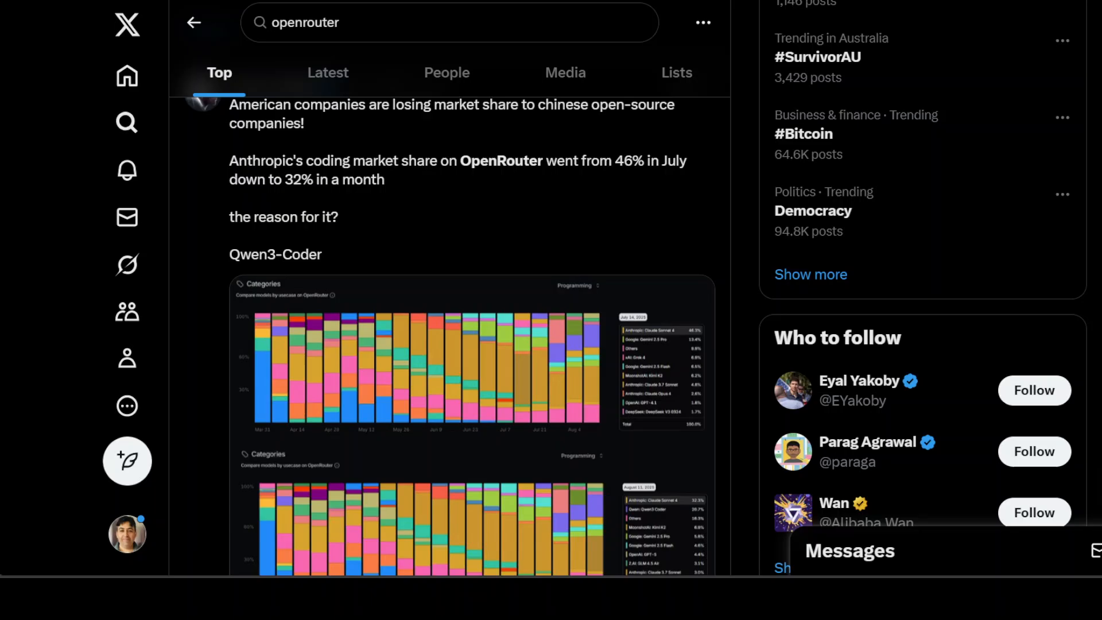
Bring up the openrouter search results with the Anthropic 46% to 32% coding-share post
left_click(471, 387)
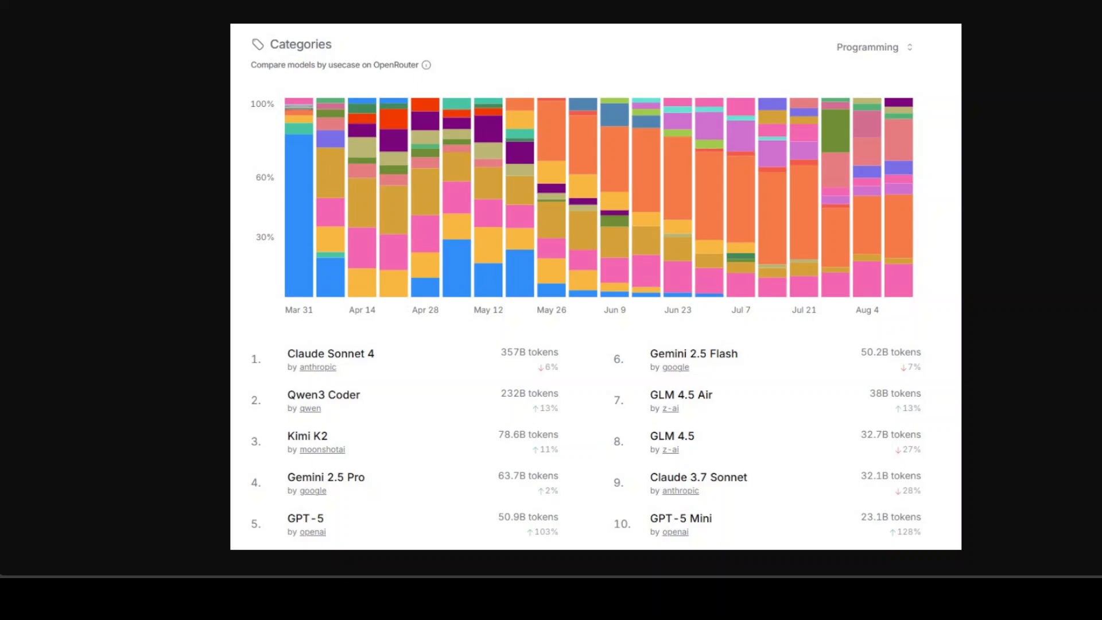
mouse_move(827, 5)
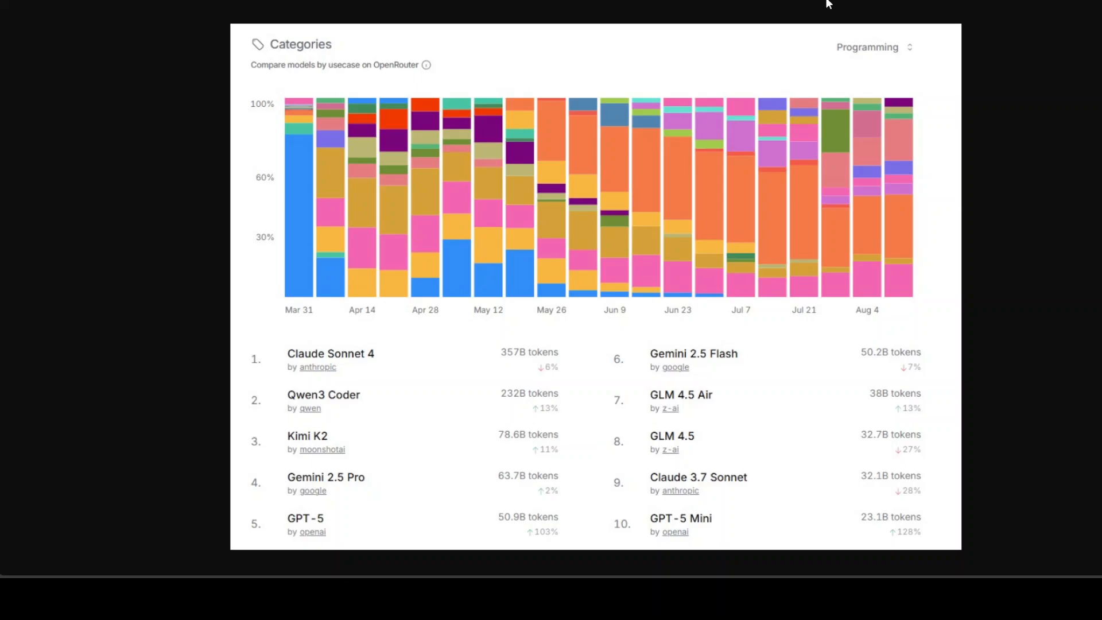
mouse_move(217, 11)
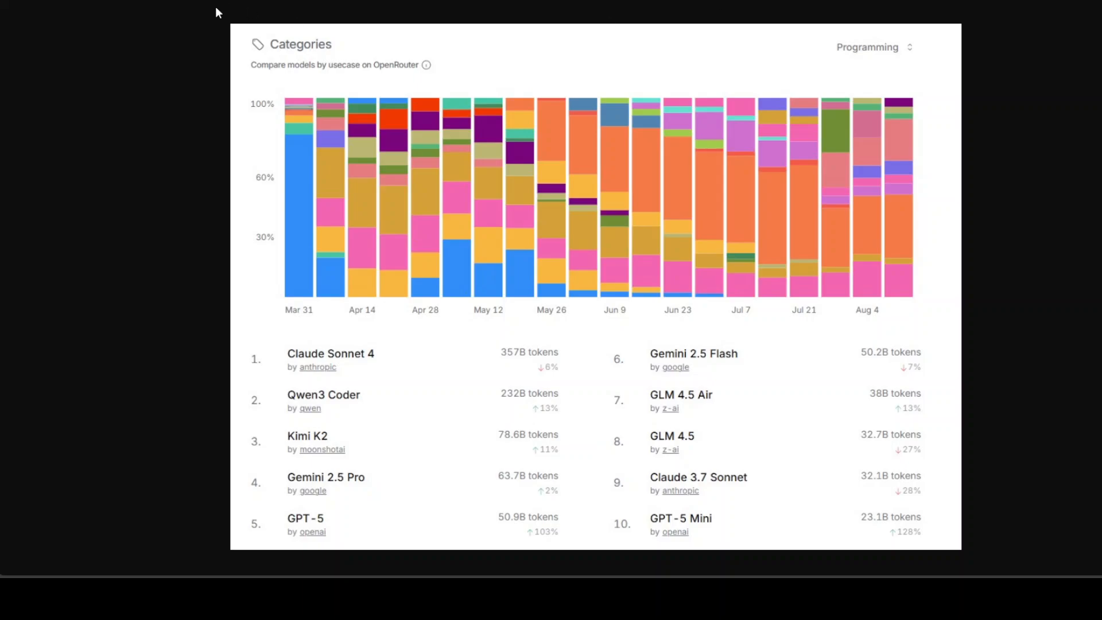
mouse_move(187, 204)
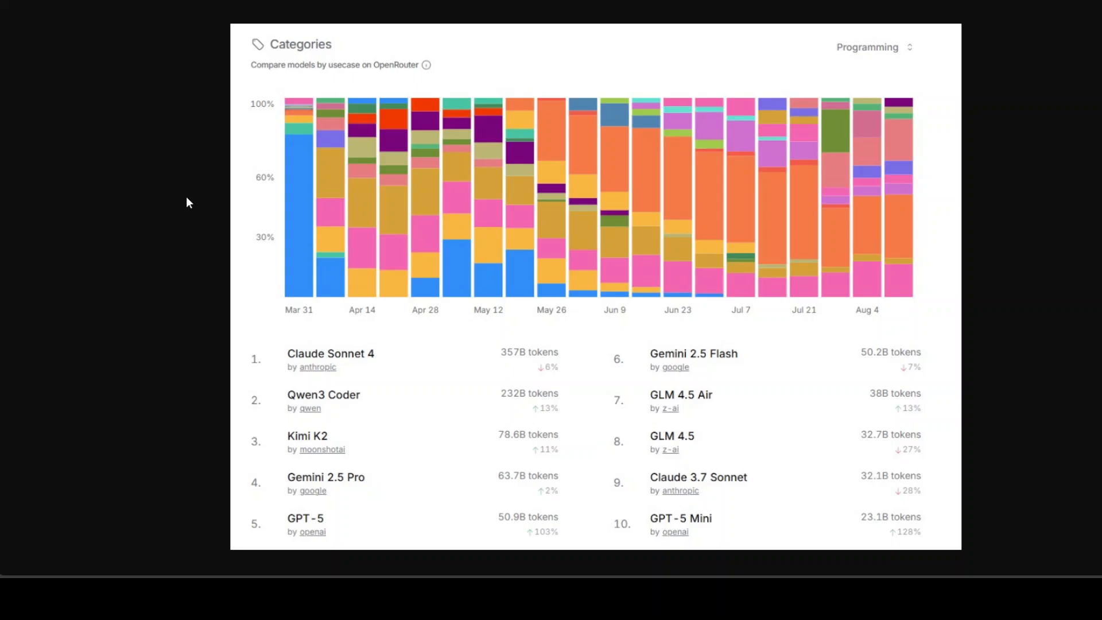